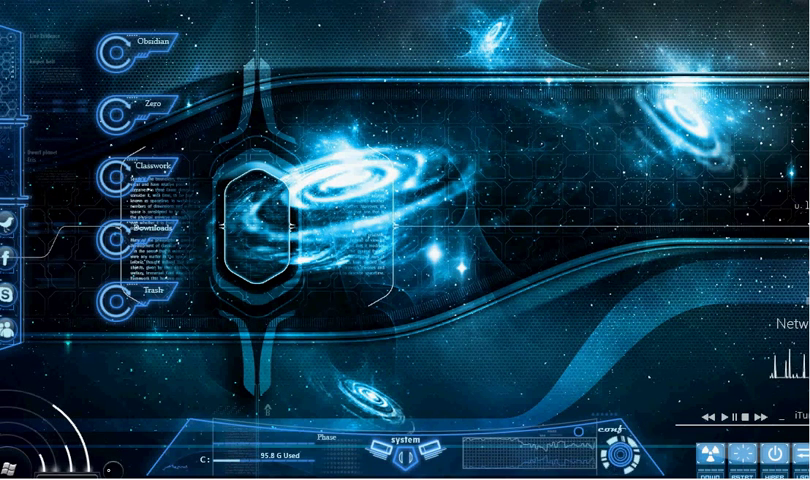
pyautogui.moveTo(180, 374)
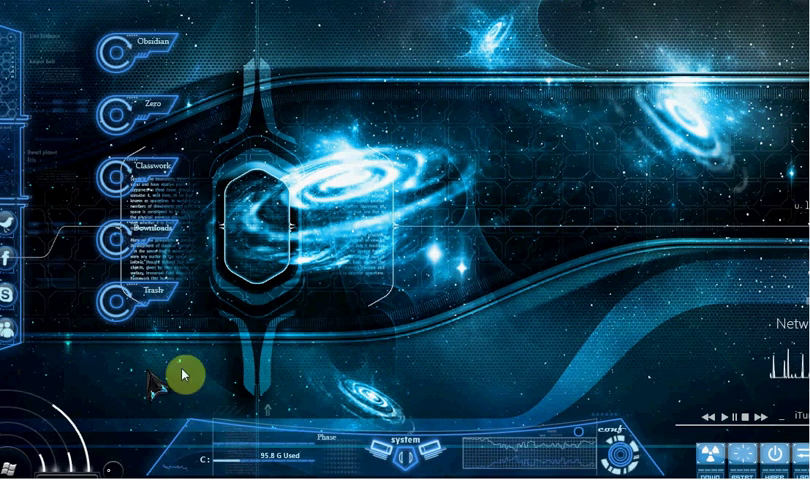
pyautogui.moveTo(450, 280)
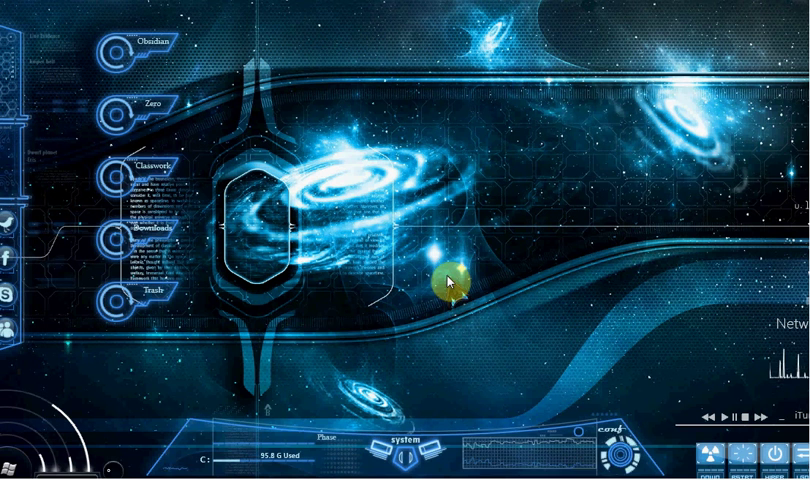
pyautogui.moveTo(158, 382)
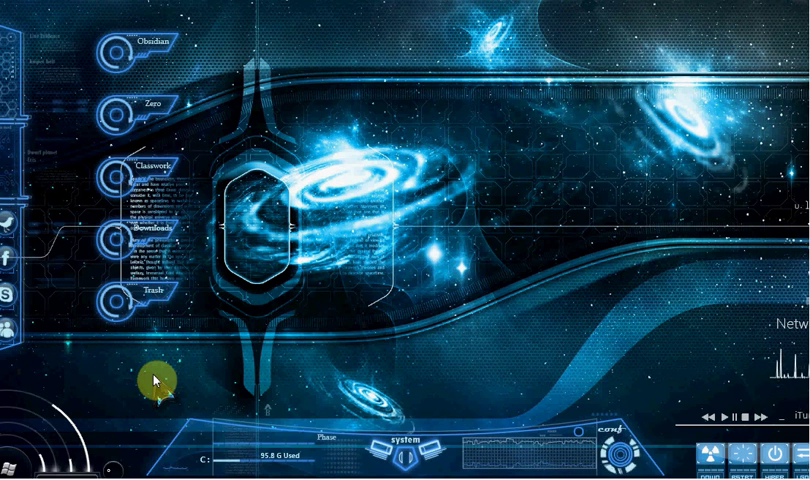
# Search the Start menu for 'cmd' and launch cmd.exe as Command Prompt
pyautogui.click(14, 470)
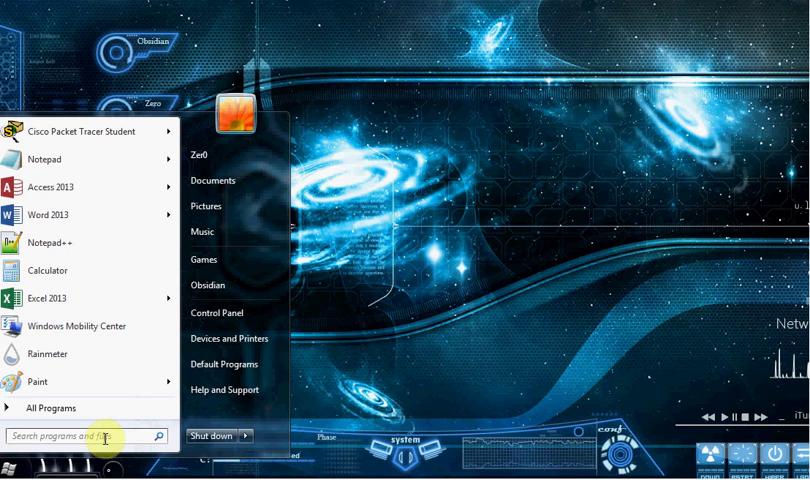
pyautogui.write('cmd')
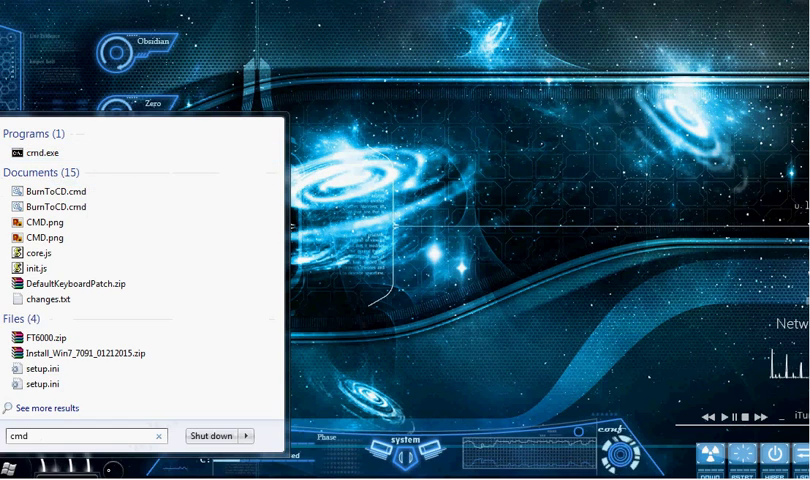
pyautogui.click(44, 152)
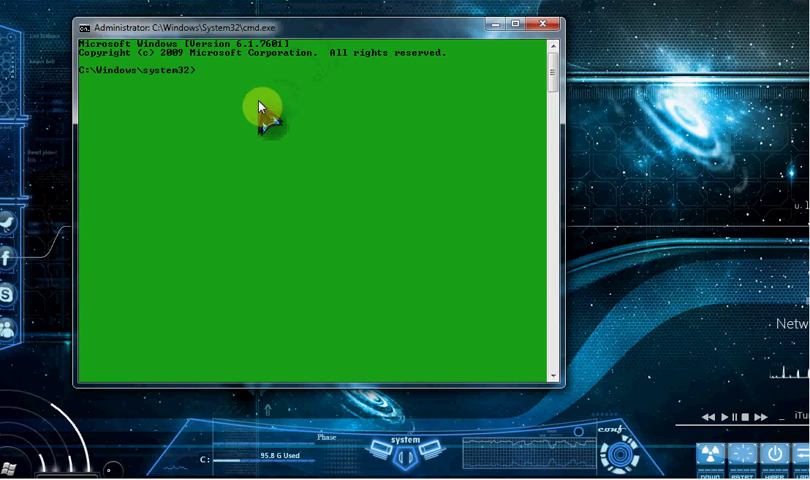
# Enter 'ipconfig /all' at the Command Prompt without running it
pyautogui.write('ip')
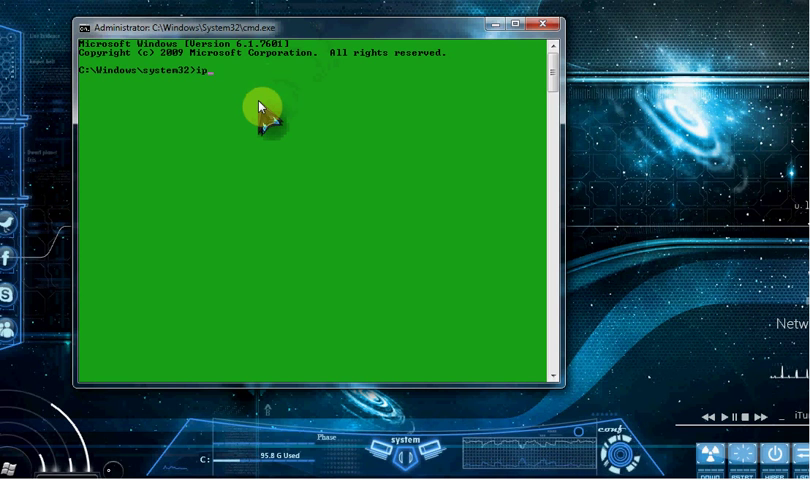
pyautogui.write('config /')
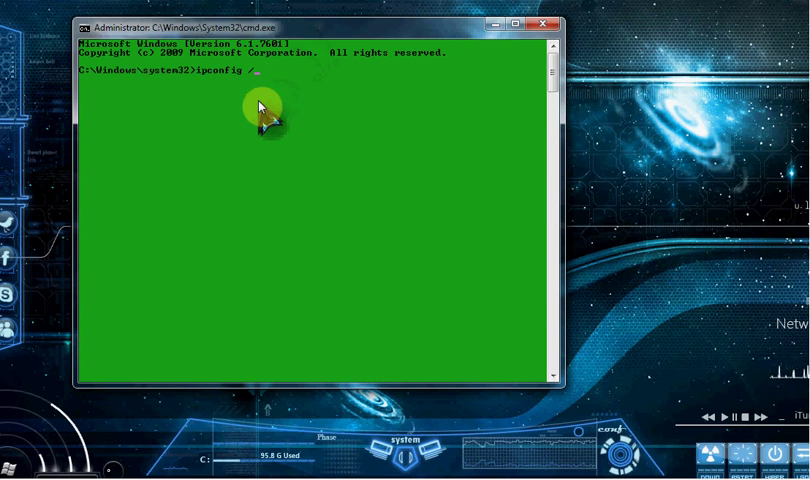
pyautogui.write('all')
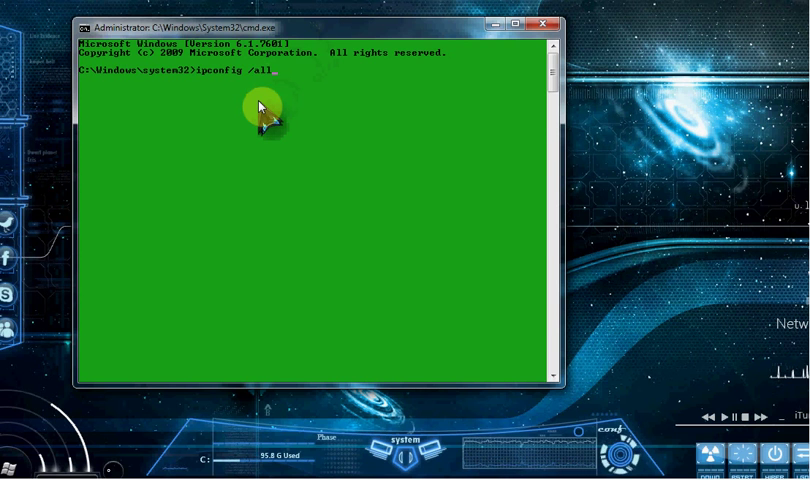
# Run ipconfig /all and scroll the output back to the Ethernet adapter section
pyautogui.press('Return')
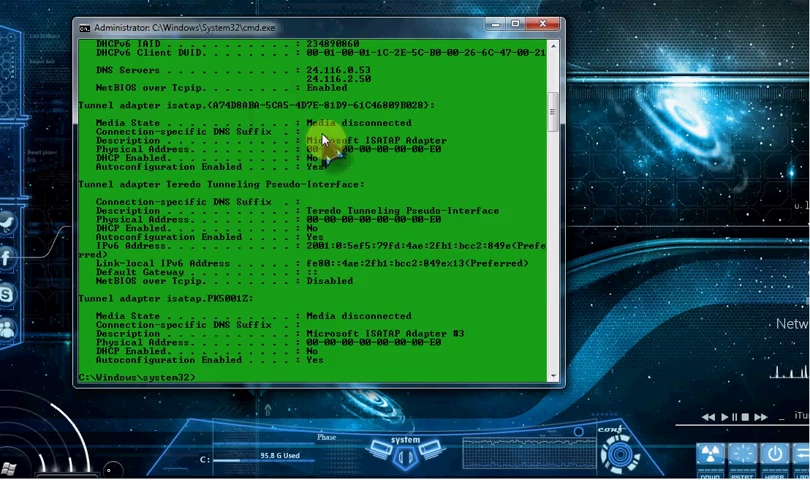
pyautogui.scroll(3)
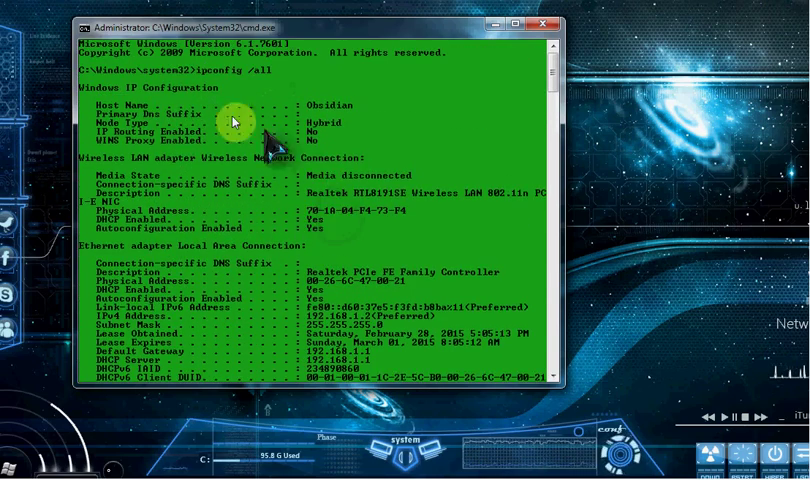
pyautogui.scroll(-3)
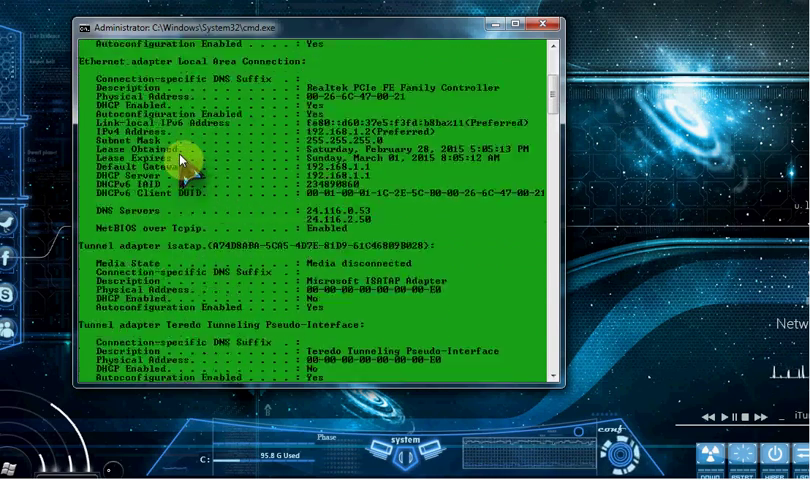
pyautogui.scroll(-3)
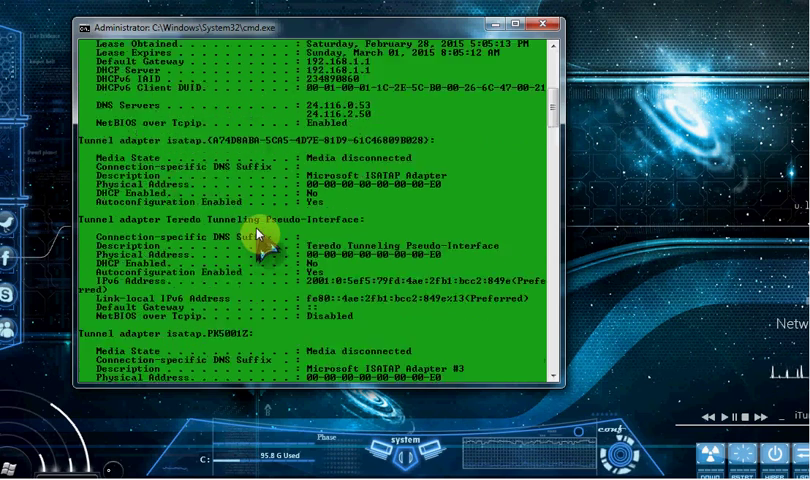
pyautogui.scroll(3)
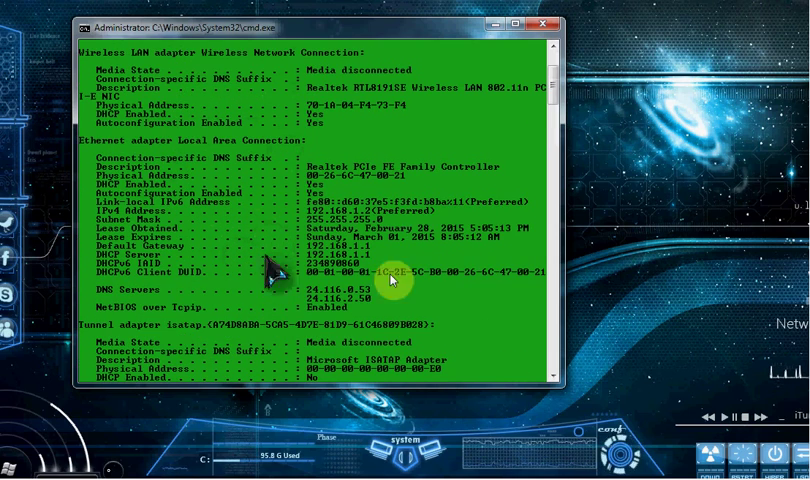
pyautogui.moveTo(335, 100)
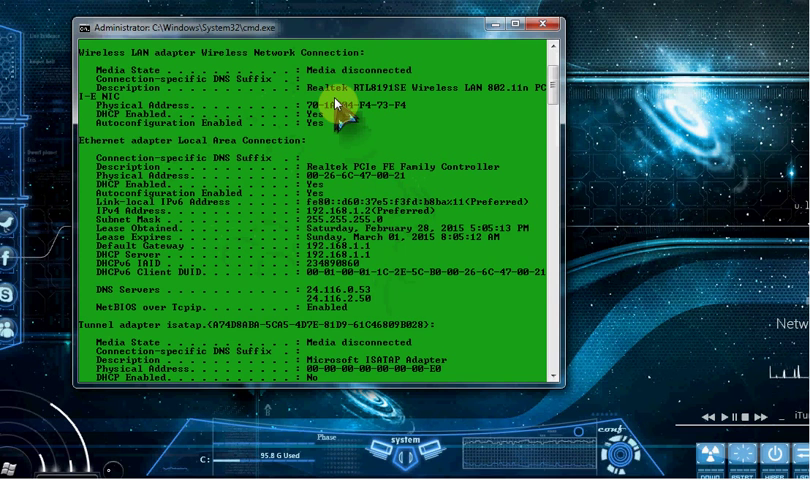
pyautogui.moveTo(307, 146)
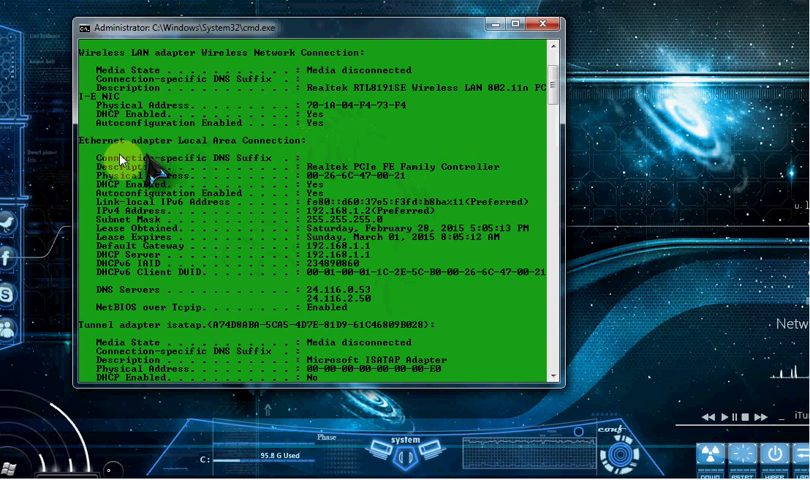
pyautogui.moveTo(205, 145)
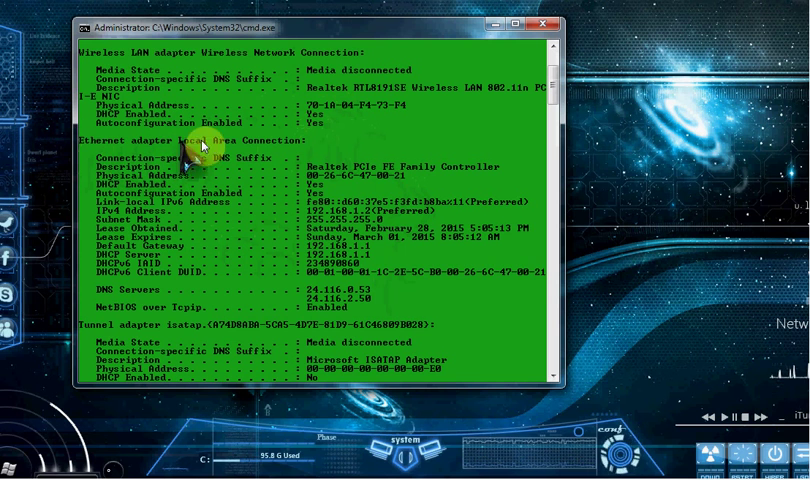
pyautogui.moveTo(330, 150)
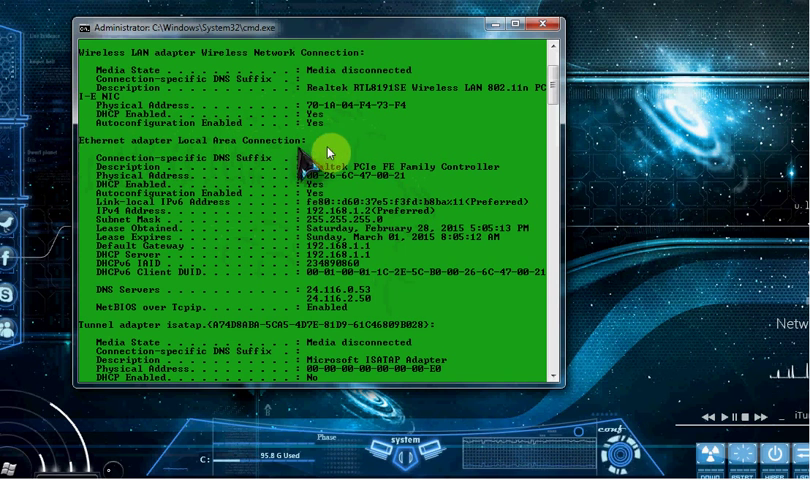
pyautogui.moveTo(410, 135)
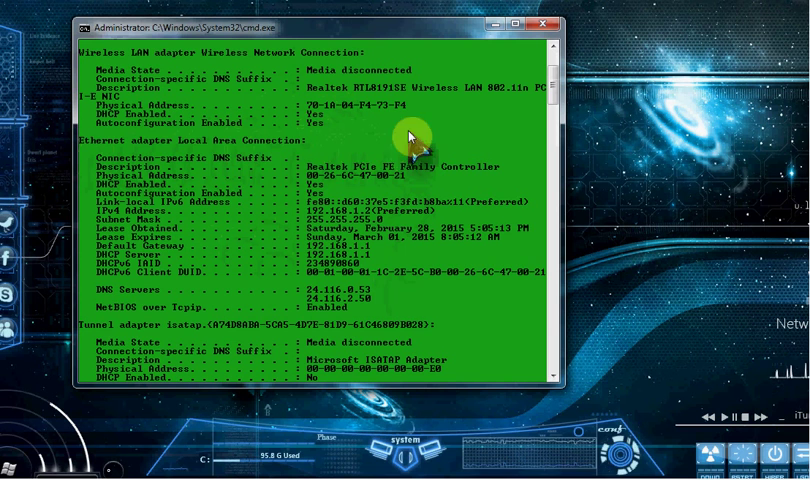
pyautogui.moveTo(170, 175)
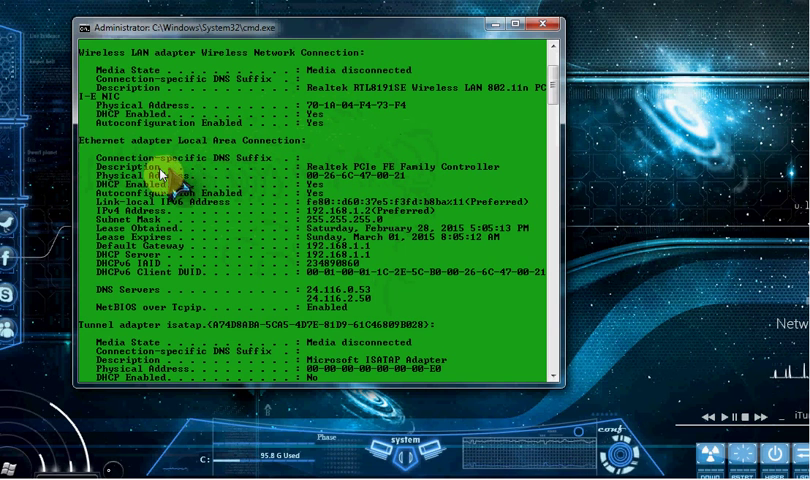
pyautogui.moveTo(345, 173)
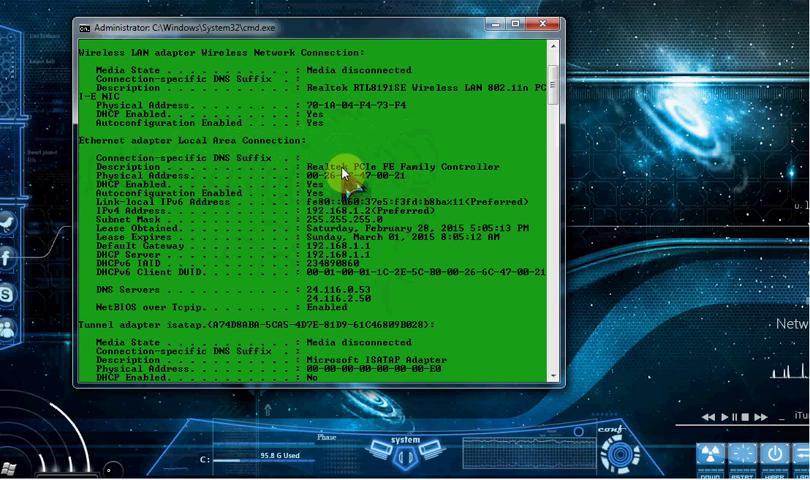
pyautogui.moveTo(480, 167)
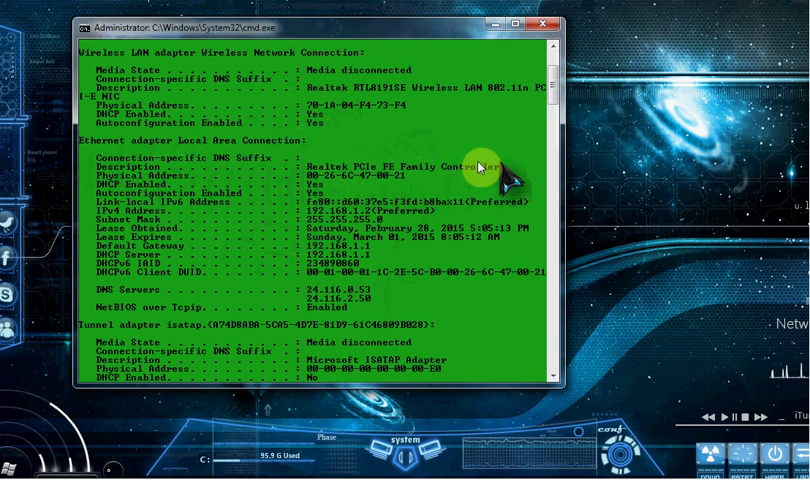
pyautogui.moveTo(295, 190)
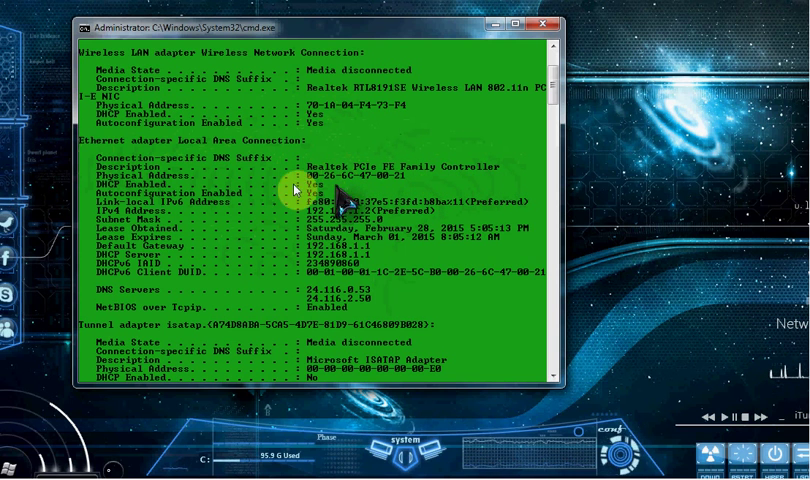
pyautogui.moveTo(350, 185)
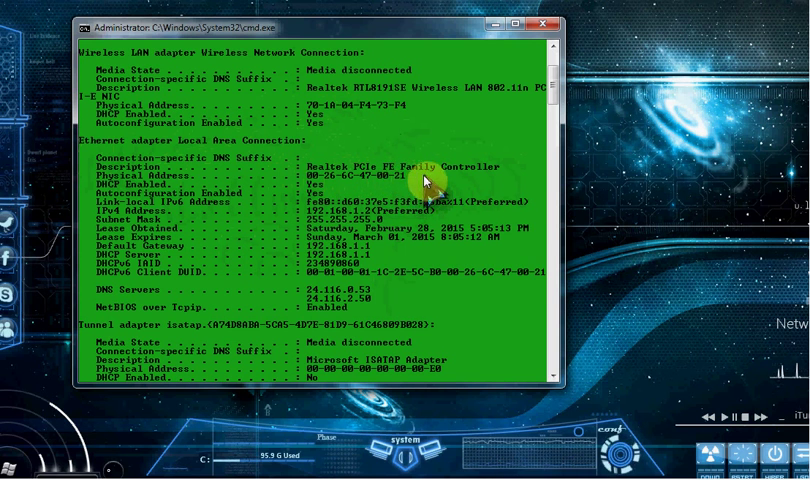
pyautogui.moveTo(275, 195)
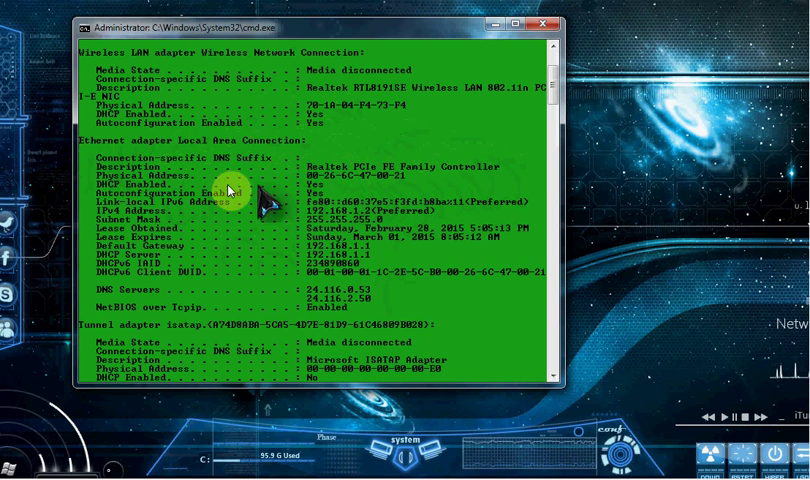
pyautogui.moveTo(320, 187)
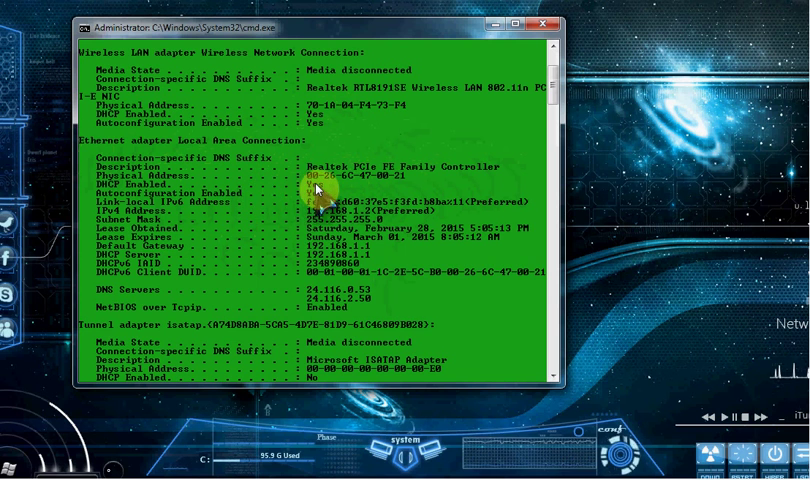
pyautogui.moveTo(165, 262)
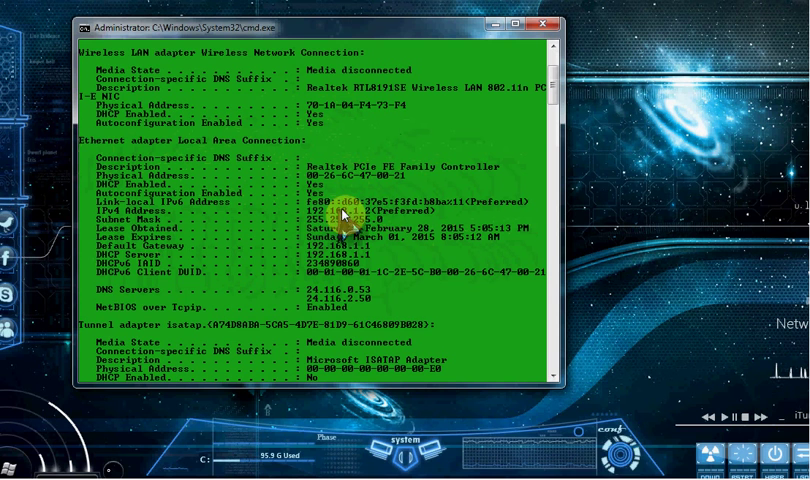
pyautogui.moveTo(248, 227)
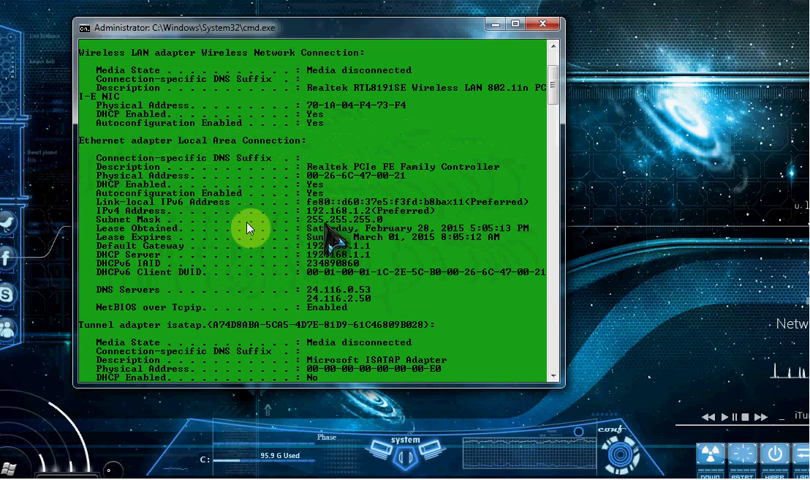
pyautogui.moveTo(400, 240)
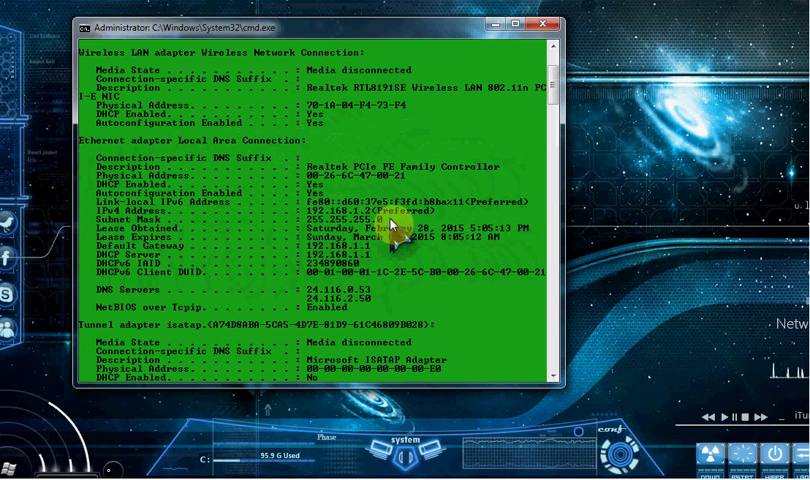